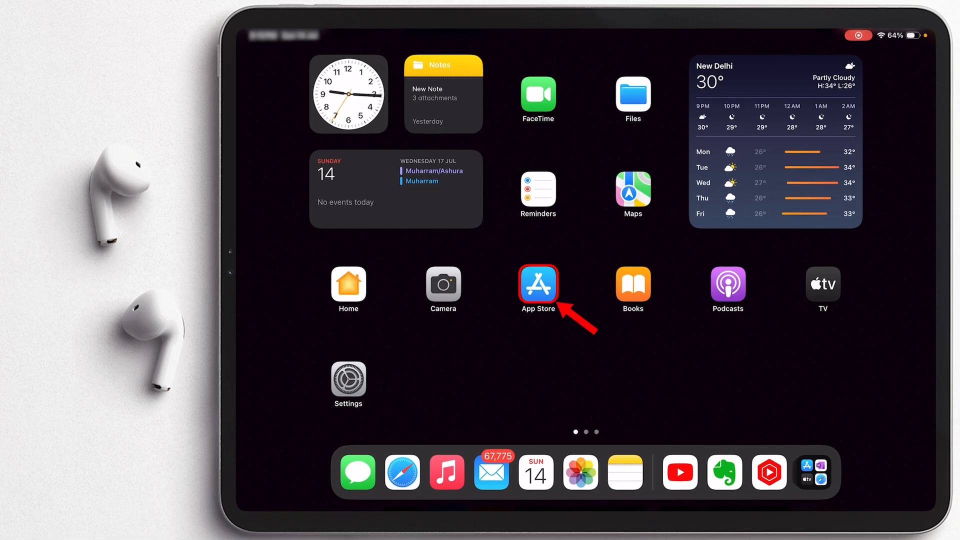
# Step: Search the App Store for 'evernote', update Evernote - Notes Organizer, and launch it
pyautogui.click(537, 284)
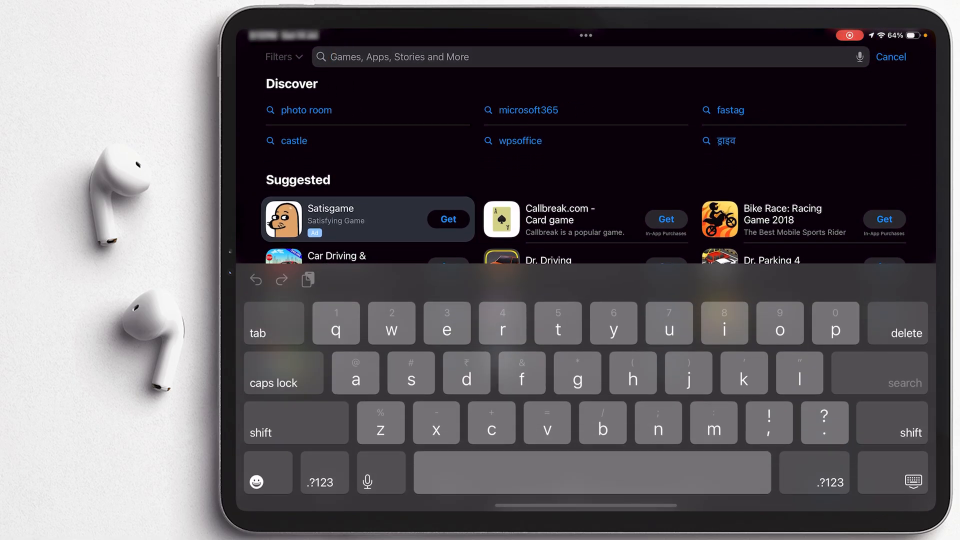
pyautogui.write('evernote')
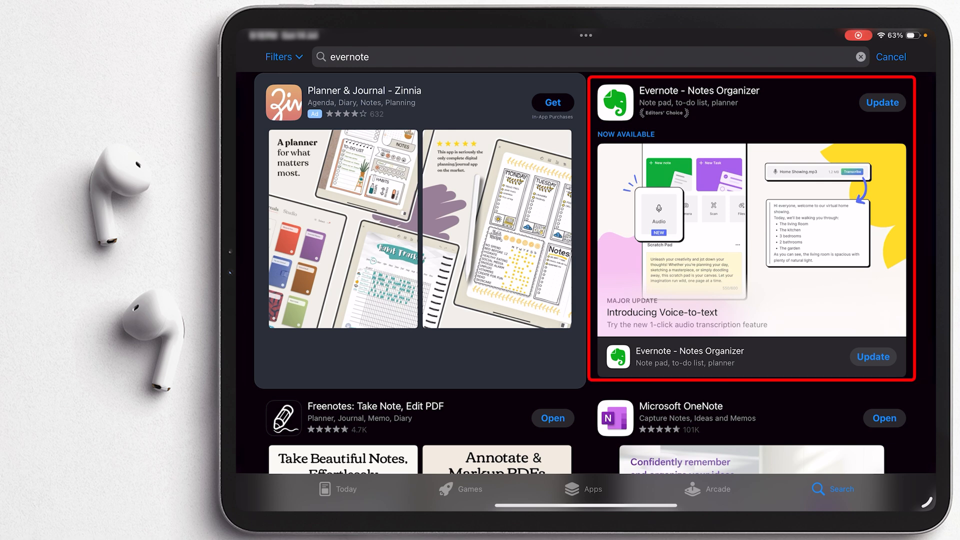
pyautogui.click(881, 102)
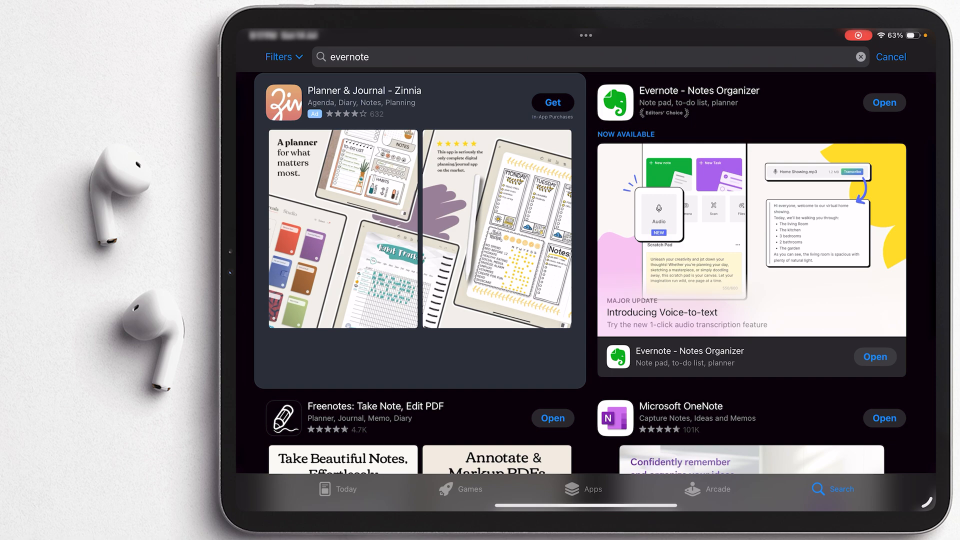
pyautogui.click(883, 102)
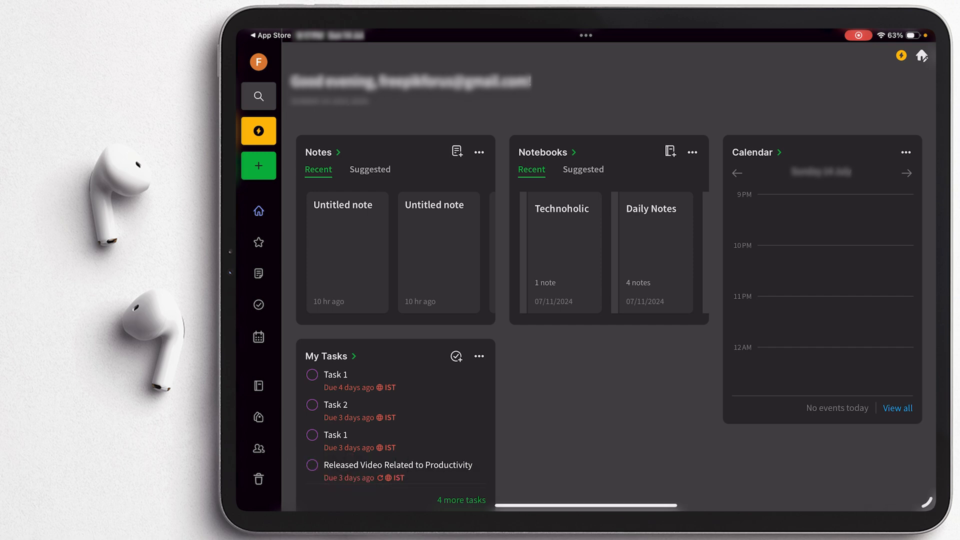
# Step: Add Calendar, Filtered Notes, My Tasks and Notebooks widgets to the home screen and save
pyautogui.click(480, 355)
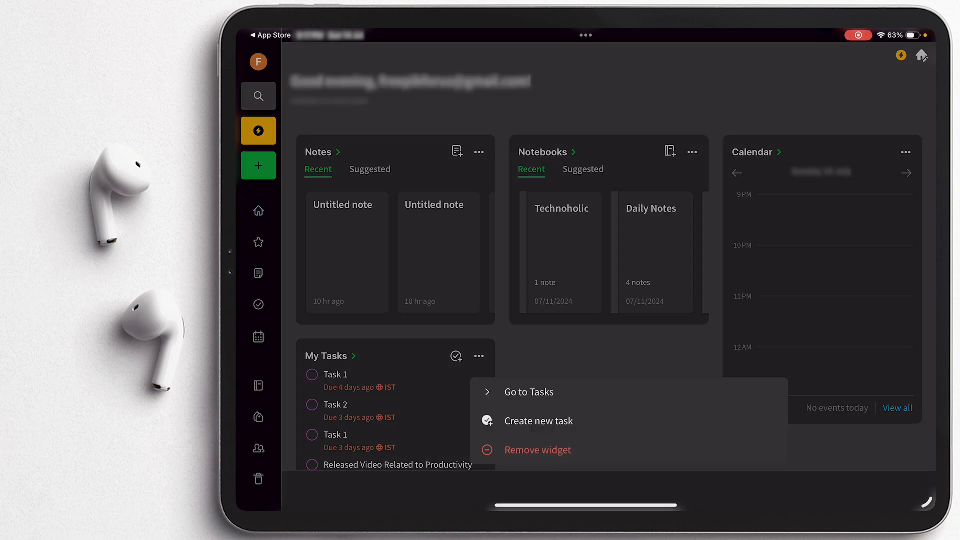
pyautogui.click(537, 450)
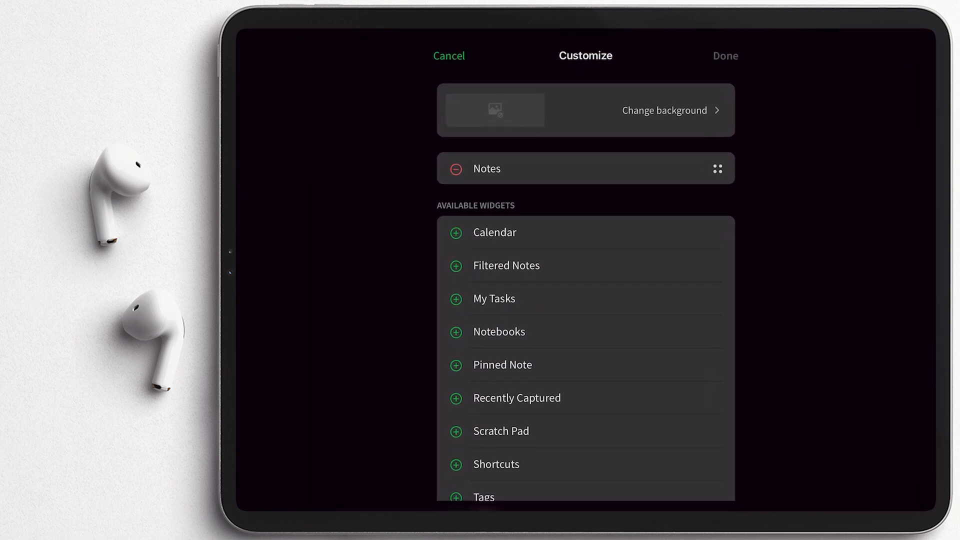
pyautogui.click(454, 232)
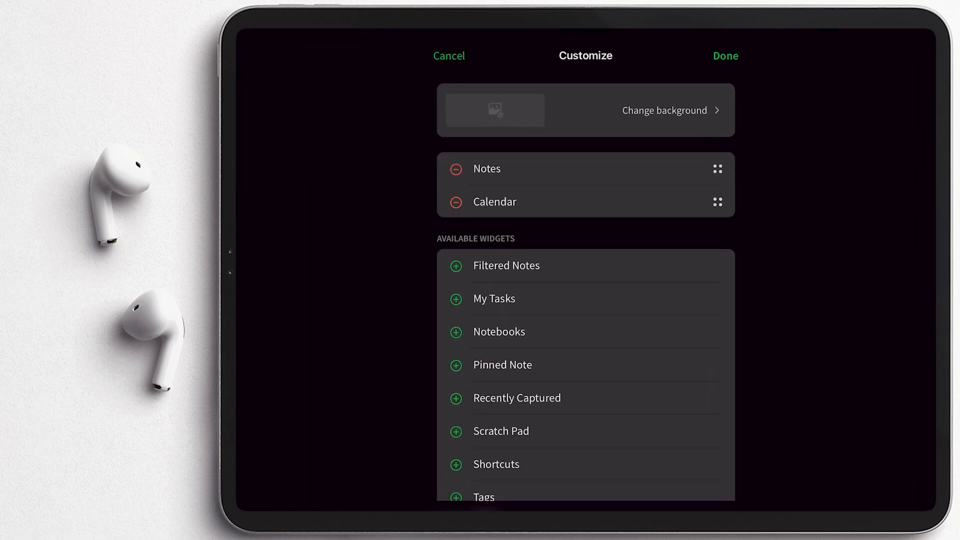
pyautogui.click(455, 265)
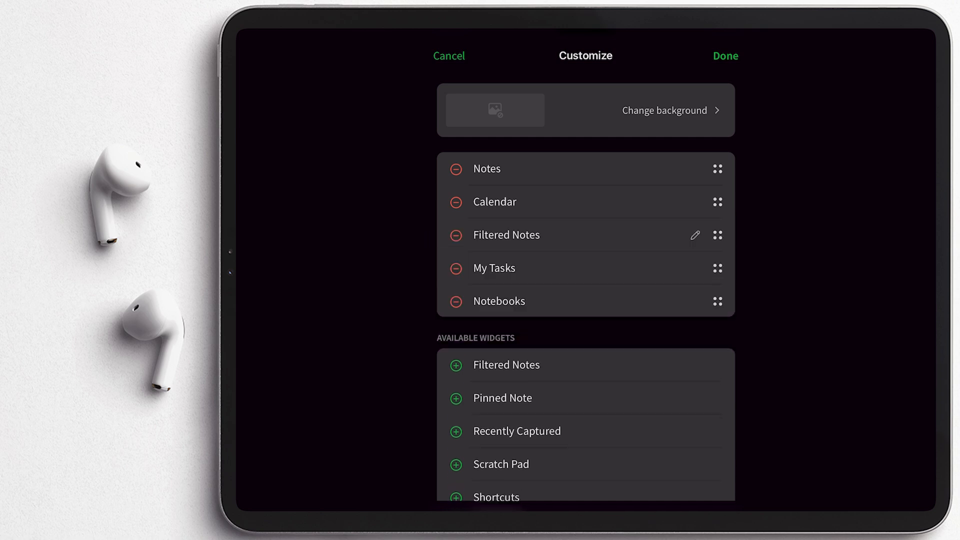
pyautogui.click(725, 55)
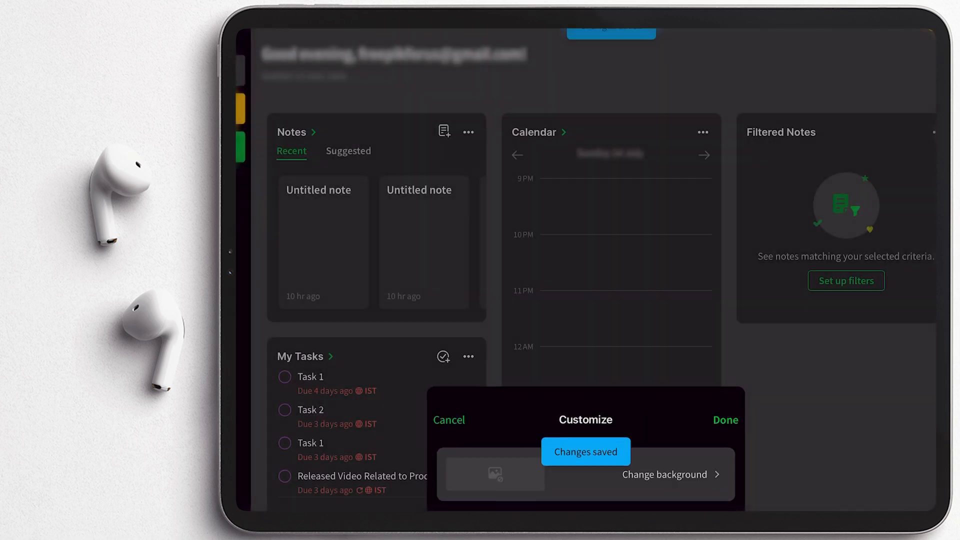
pyautogui.click(724, 420)
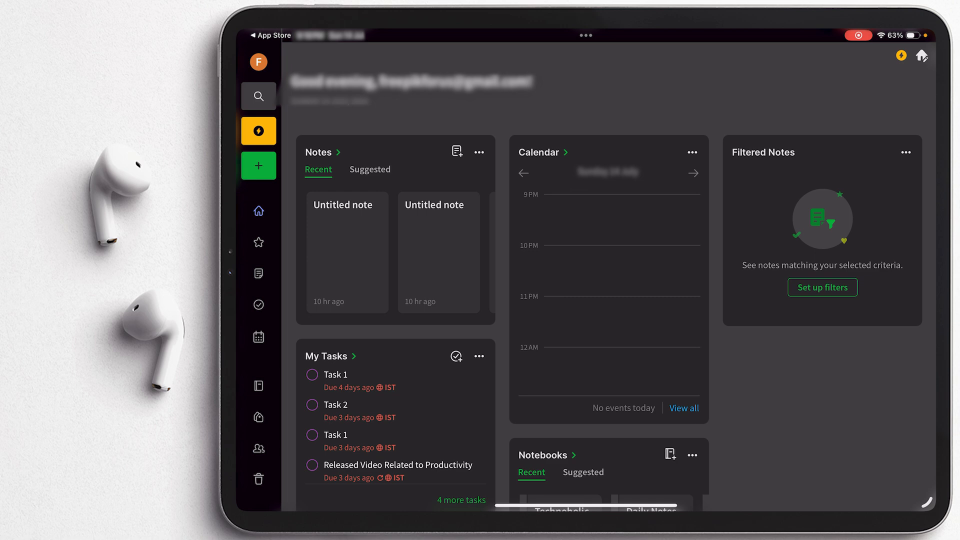
# Step: Create a new note in First Notebook and place the cursor in its body
pyautogui.click(257, 166)
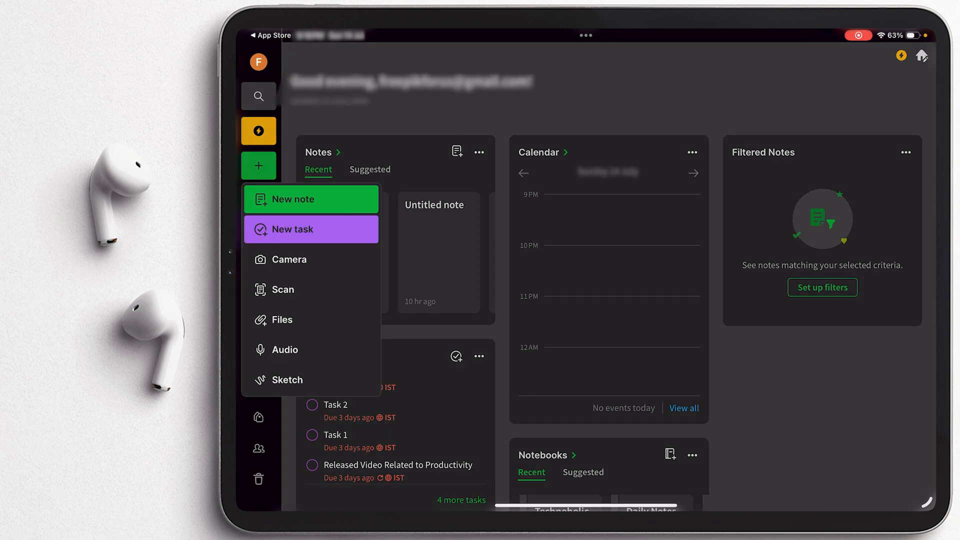
pyautogui.click(294, 199)
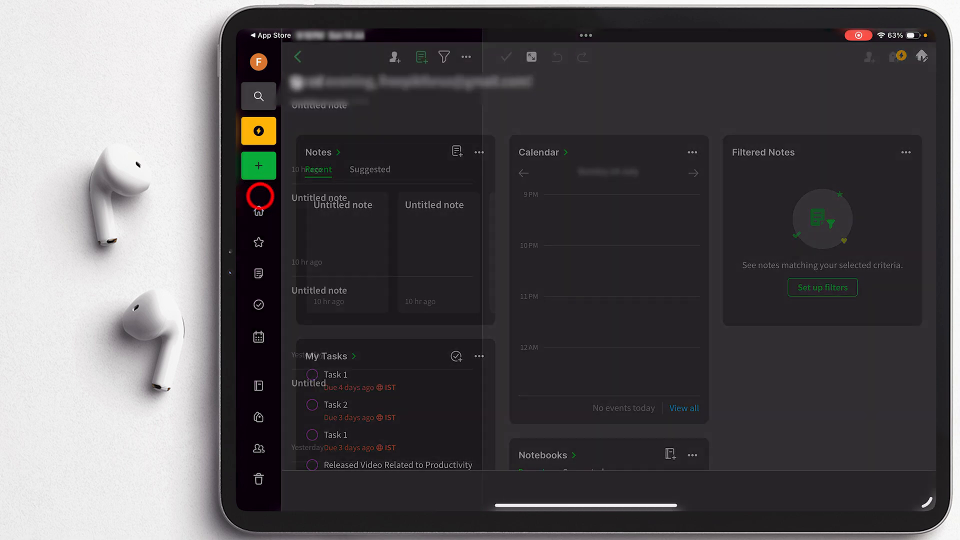
pyautogui.click(258, 166)
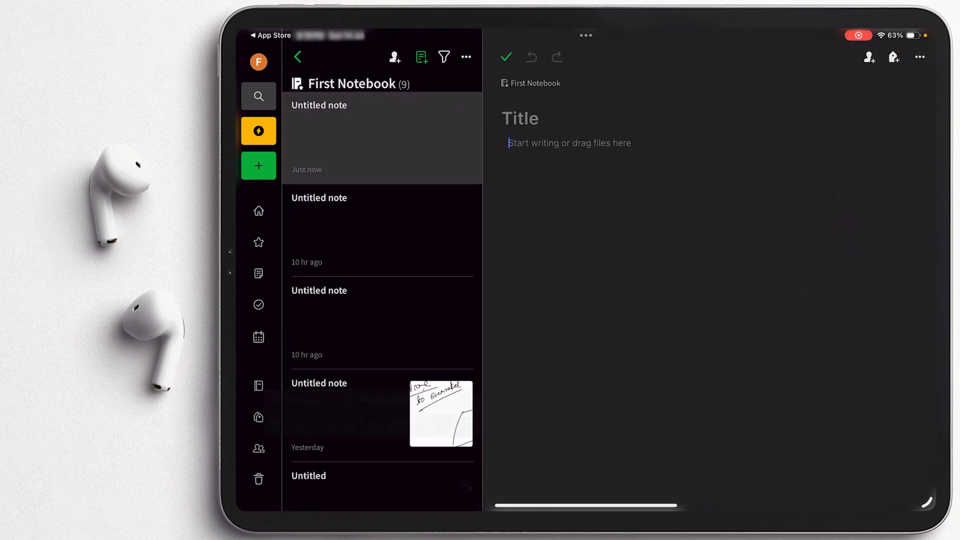
pyautogui.click(568, 143)
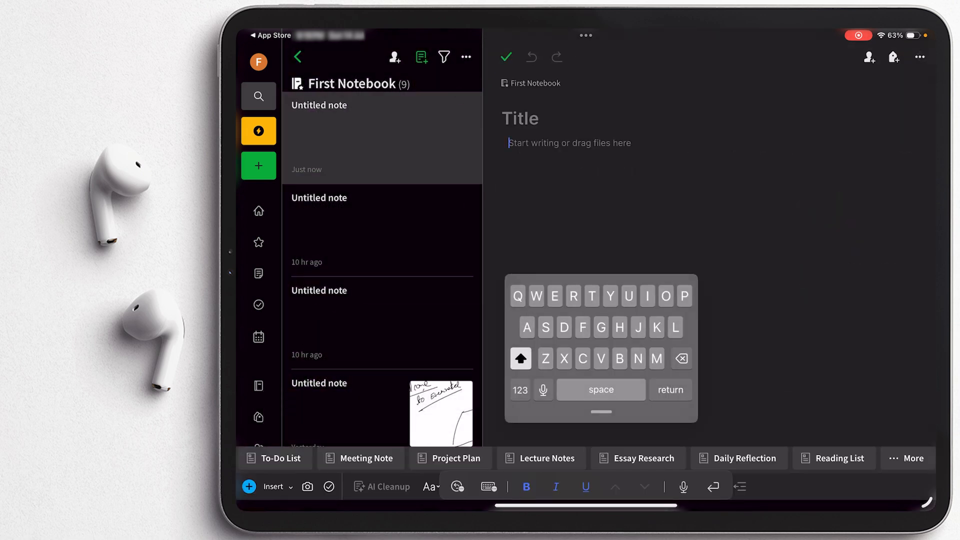
# Step: Type 'Hey there everyone' in the note body and start a new line
pyautogui.write('H')
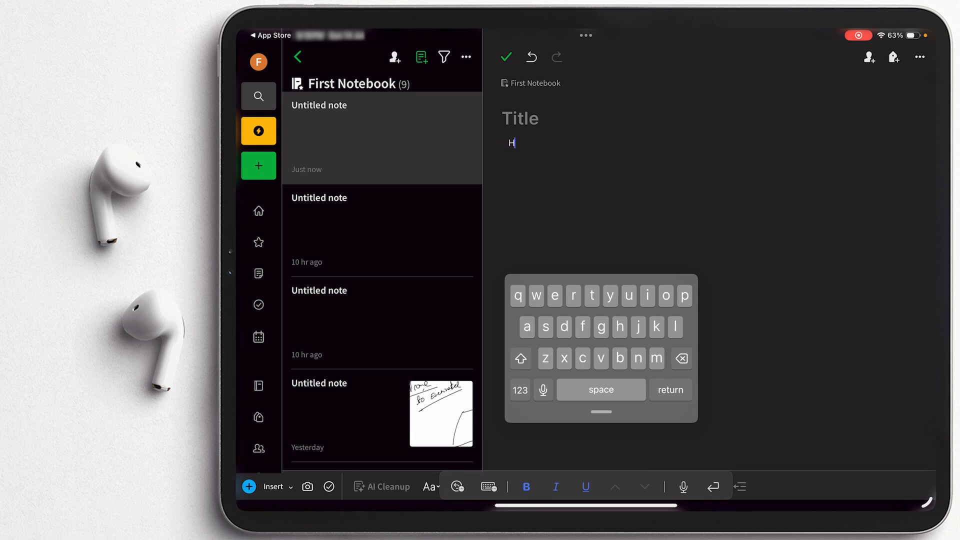
pyautogui.write('ey there evr')
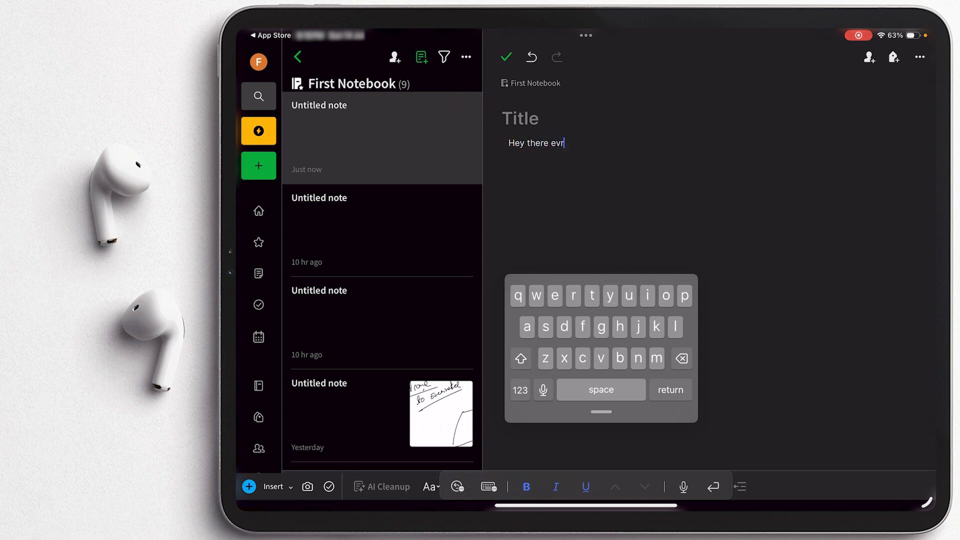
pyautogui.click(273, 486)
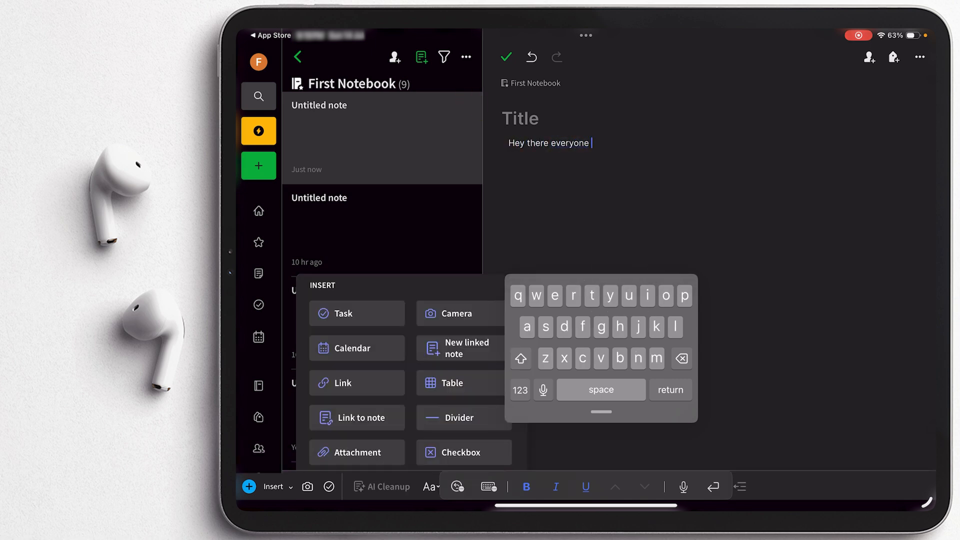
pyautogui.click(520, 358)
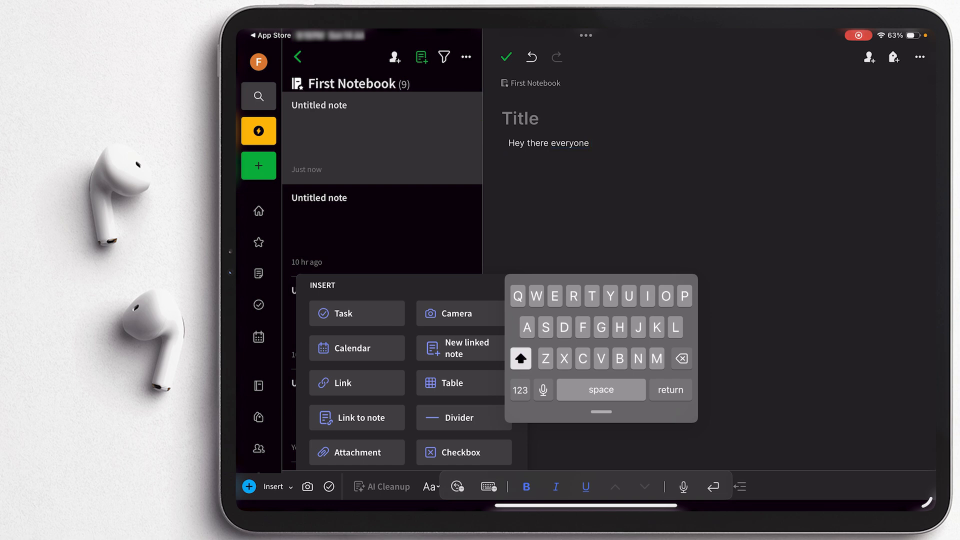
pyautogui.press('return')
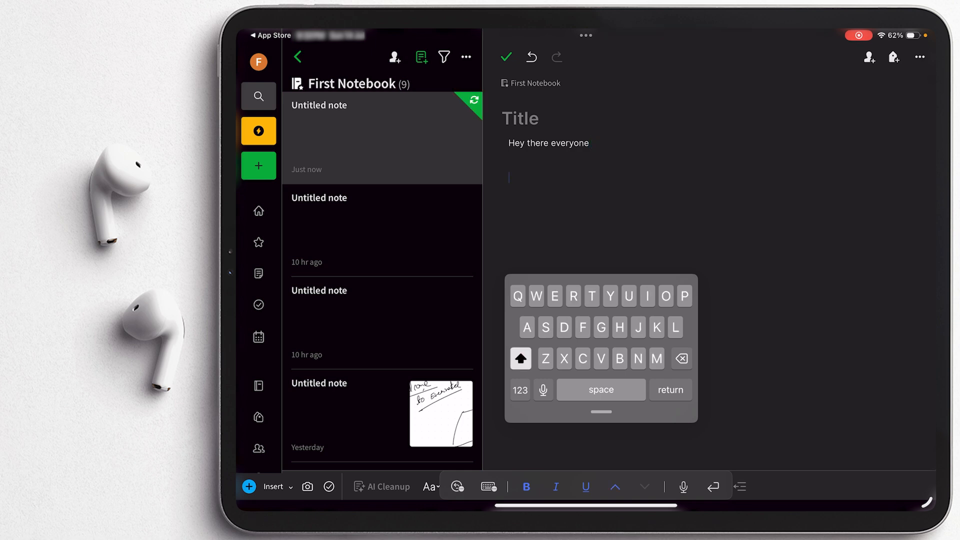
pyautogui.click(257, 166)
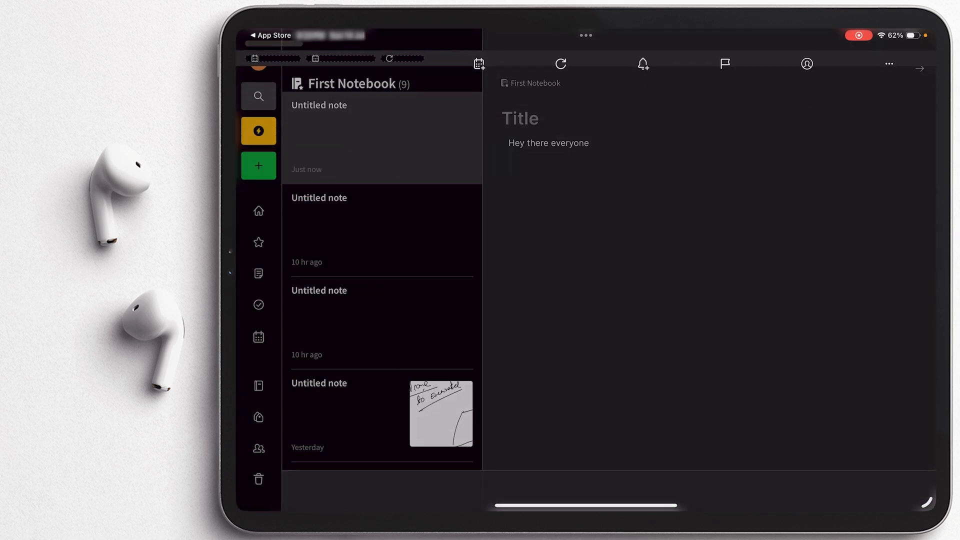
# Step: Enter the task name 'Post video about capability of evernote'
pyautogui.click(258, 166)
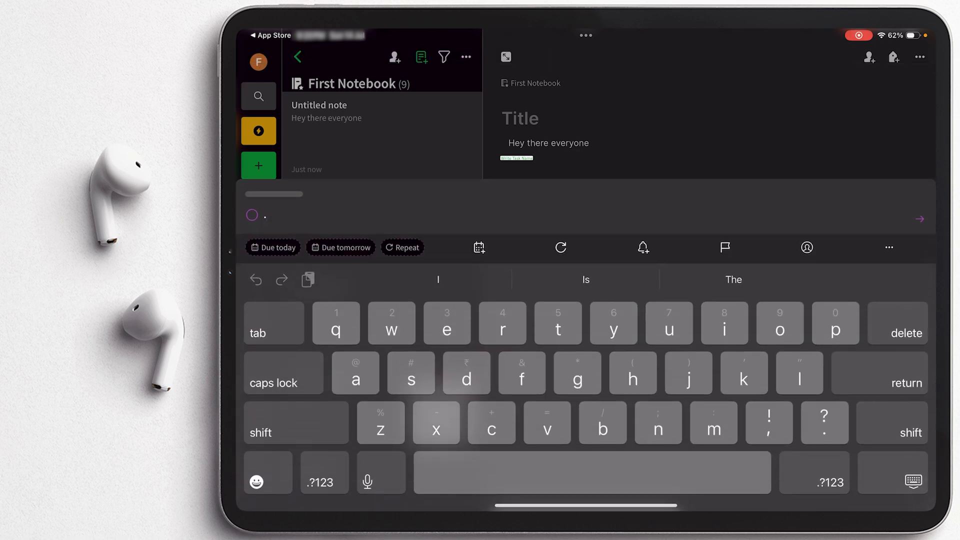
pyautogui.write('Post video about')
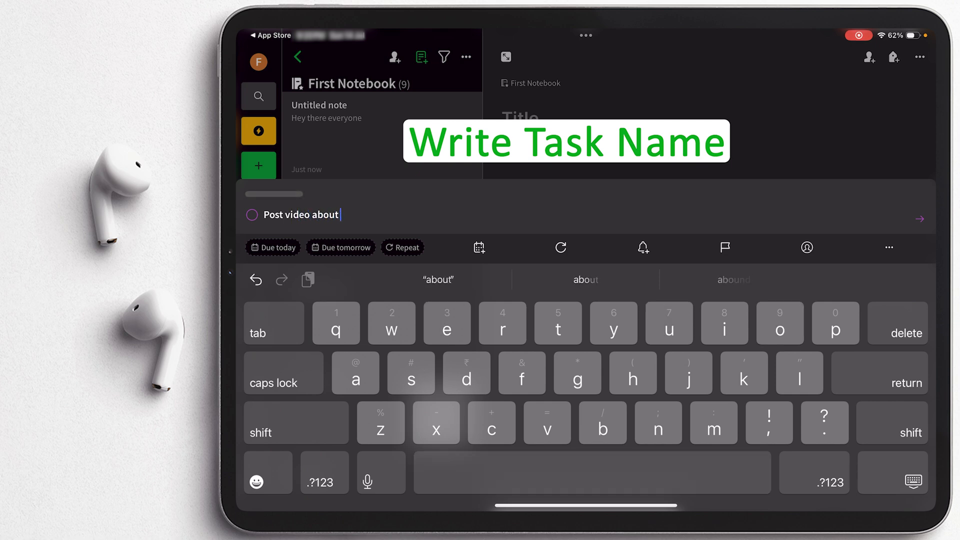
pyautogui.write('capability')
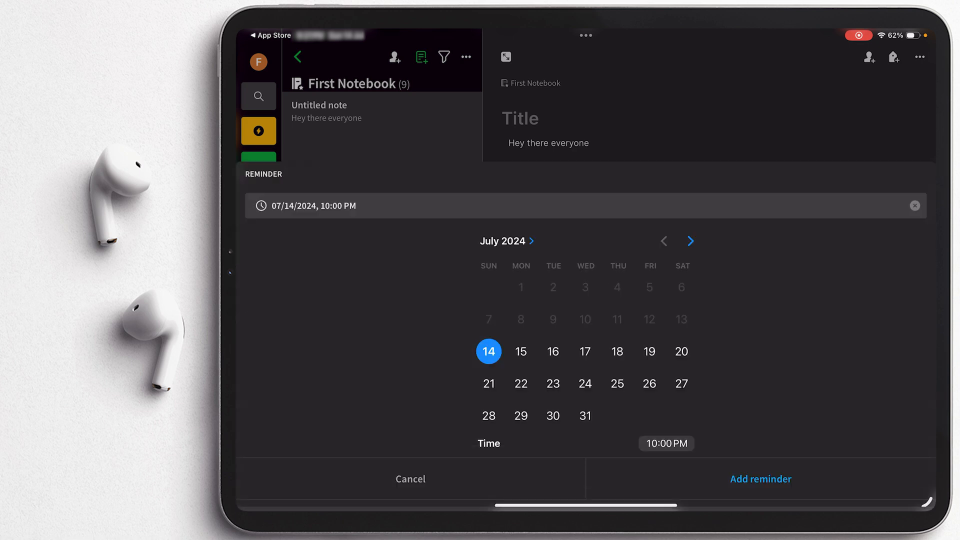
# Step: Give the task a reminder for 15 July 2024 at 10:20 AM and save it
pyautogui.click(665, 442)
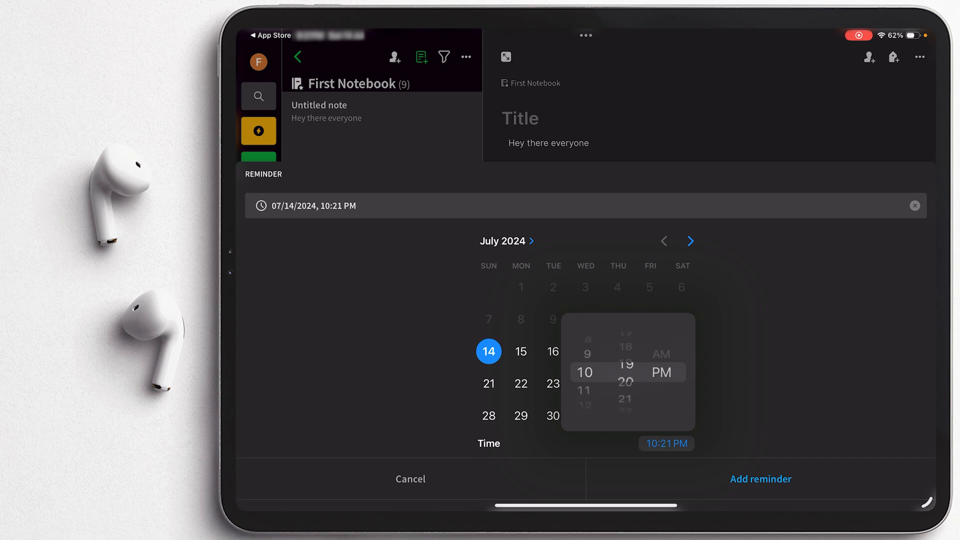
pyautogui.click(520, 352)
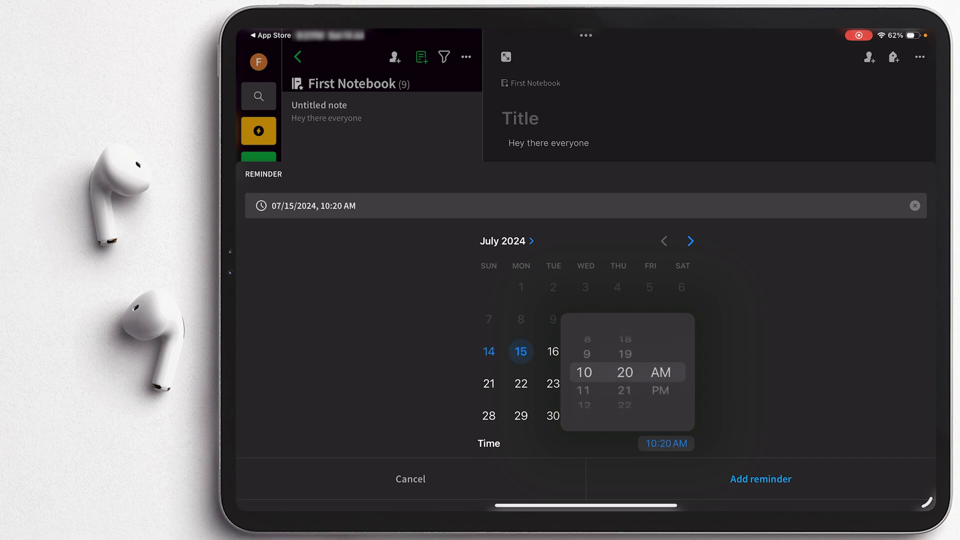
pyautogui.click(666, 443)
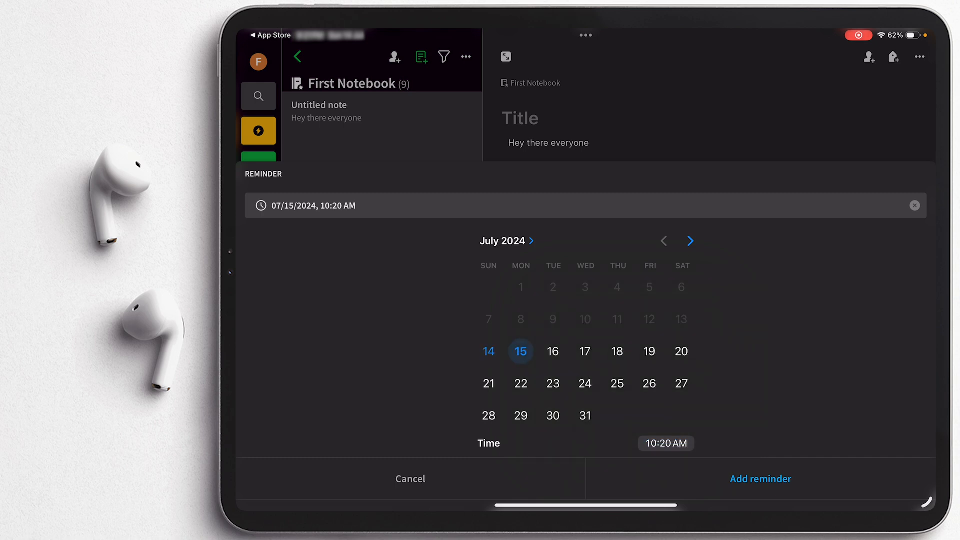
pyautogui.click(761, 479)
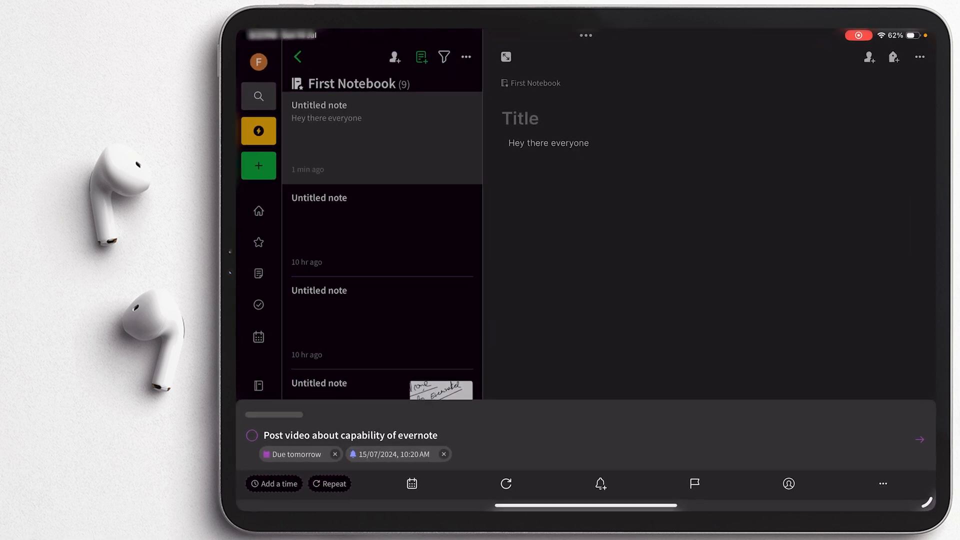
pyautogui.click(919, 439)
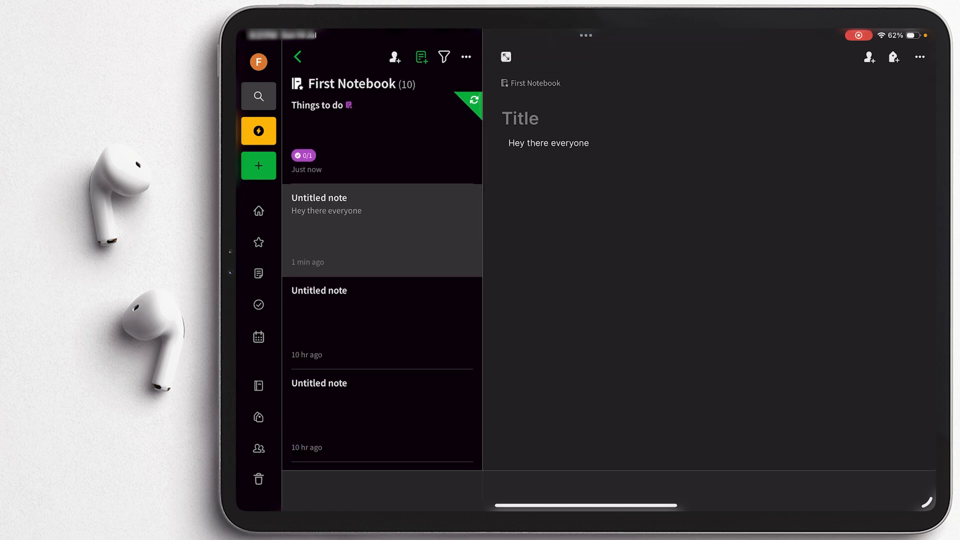
# Step: Create a new sketch note and draw one pen stroke on it
pyautogui.click(258, 165)
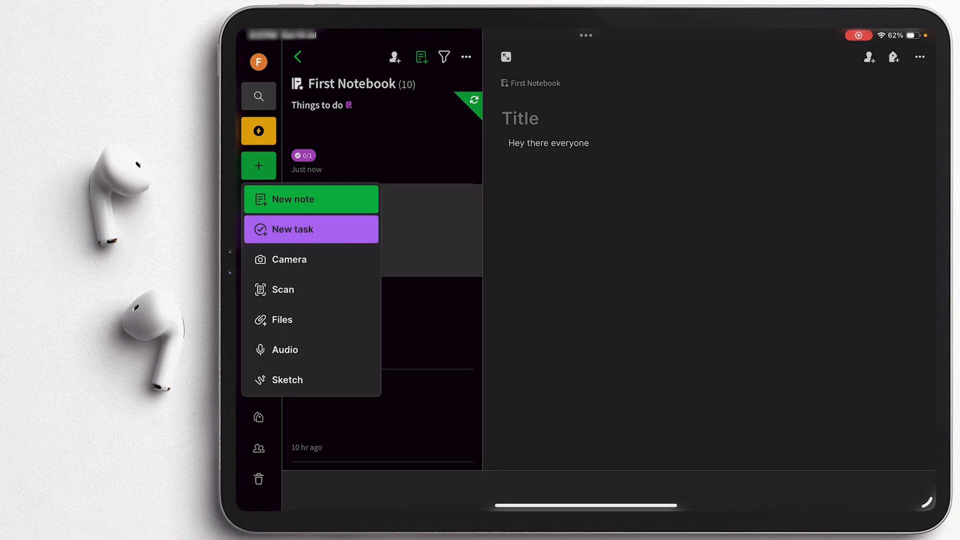
pyautogui.click(286, 379)
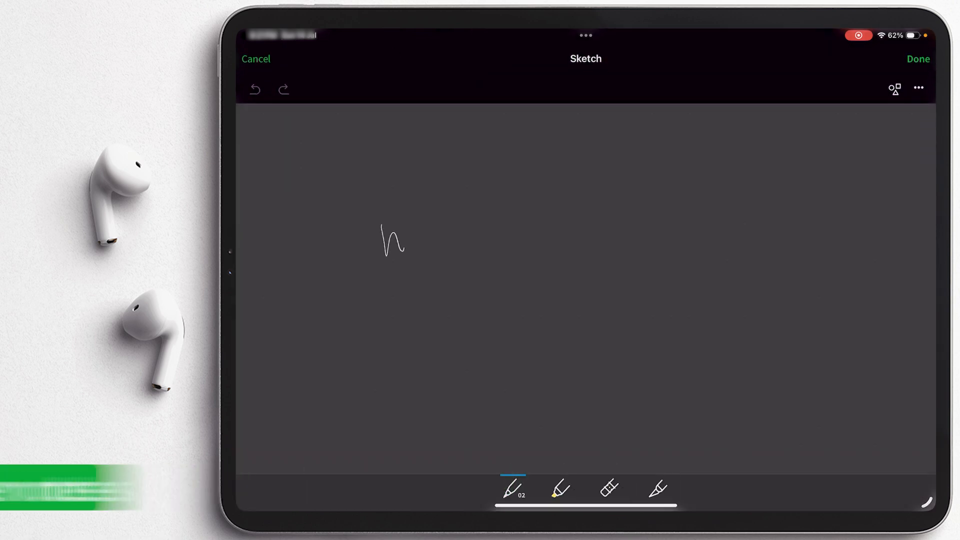
pyautogui.moveTo(379, 244); pyautogui.dragTo(526, 184)
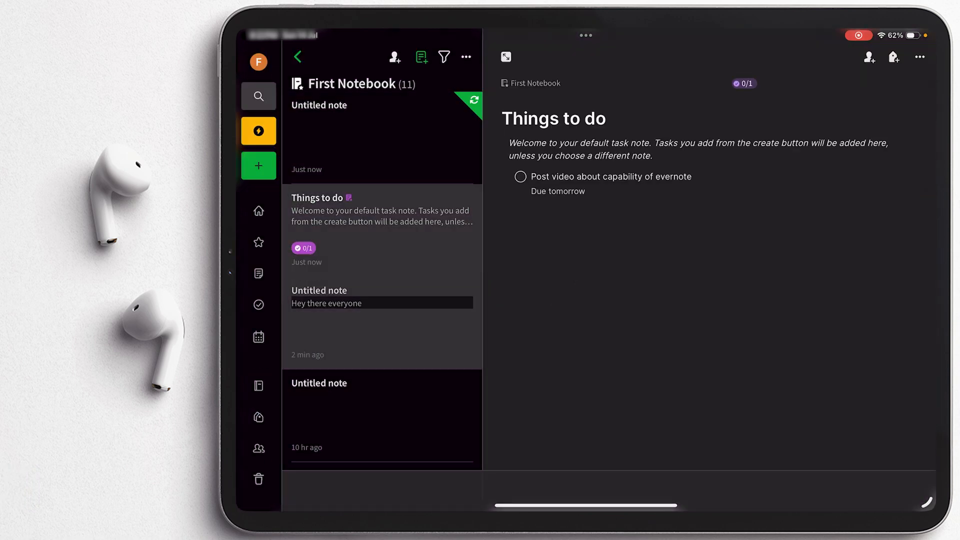
# Step: Show the Things to do task's due date and reminder, then scroll the note list
pyautogui.click(379, 297)
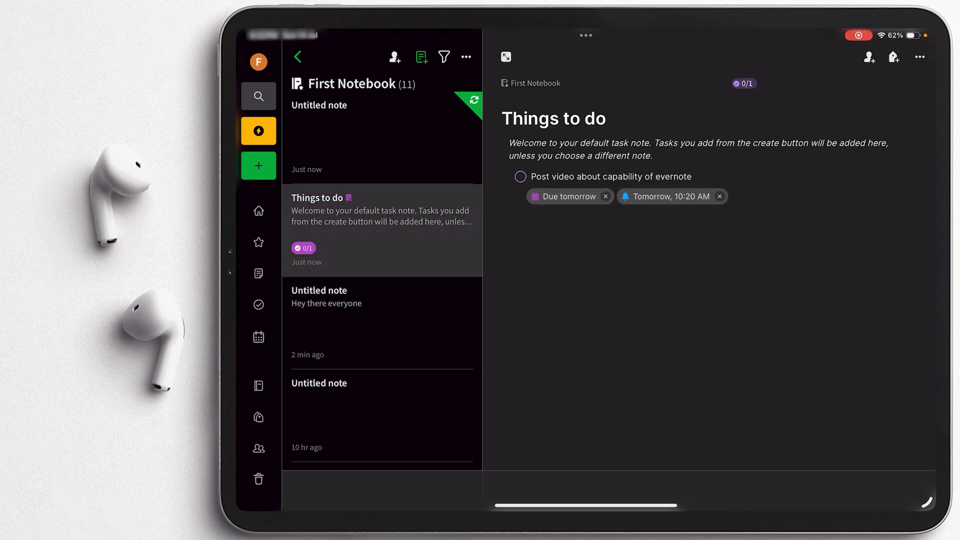
pyautogui.click(258, 165)
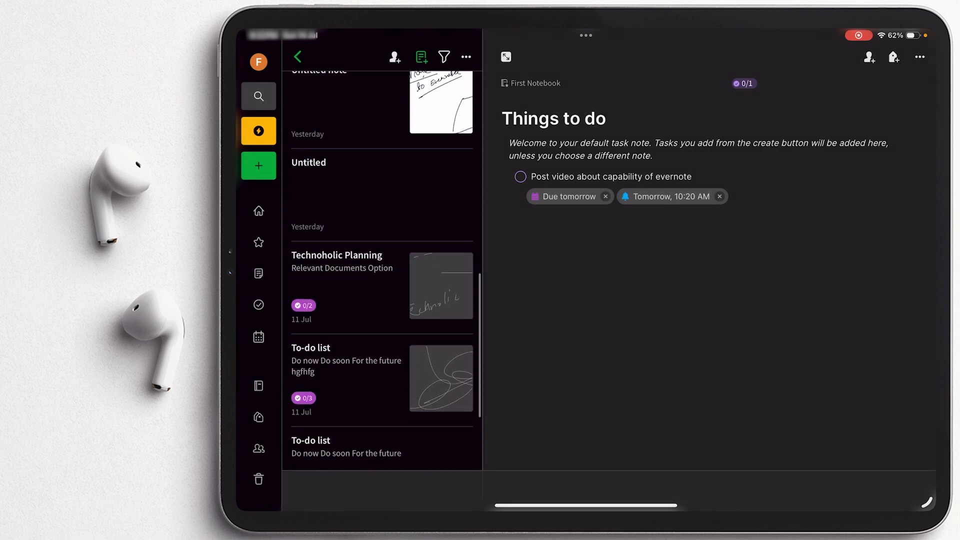
pyautogui.scroll(-3)
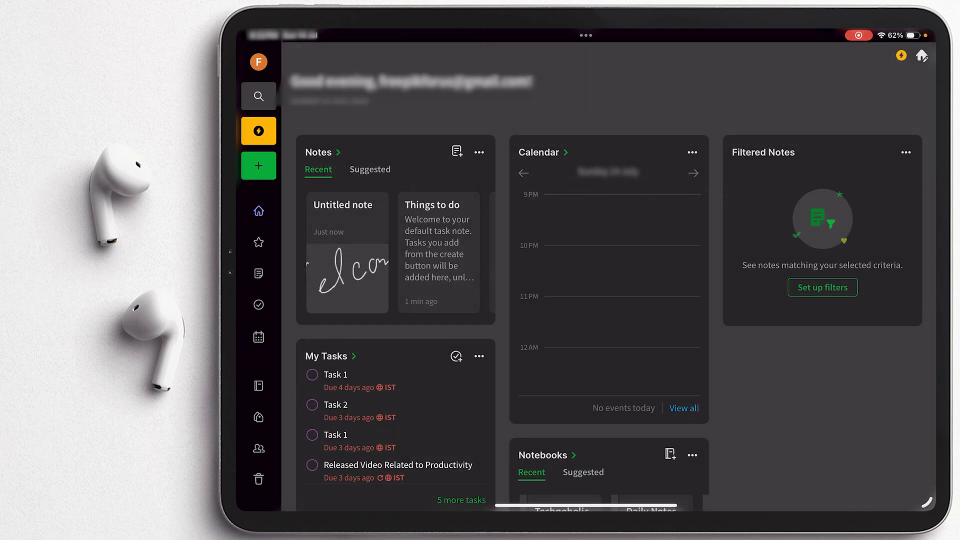
# Step: Open and dismiss the create menu, then scroll to the notebooks list
pyautogui.click(258, 166)
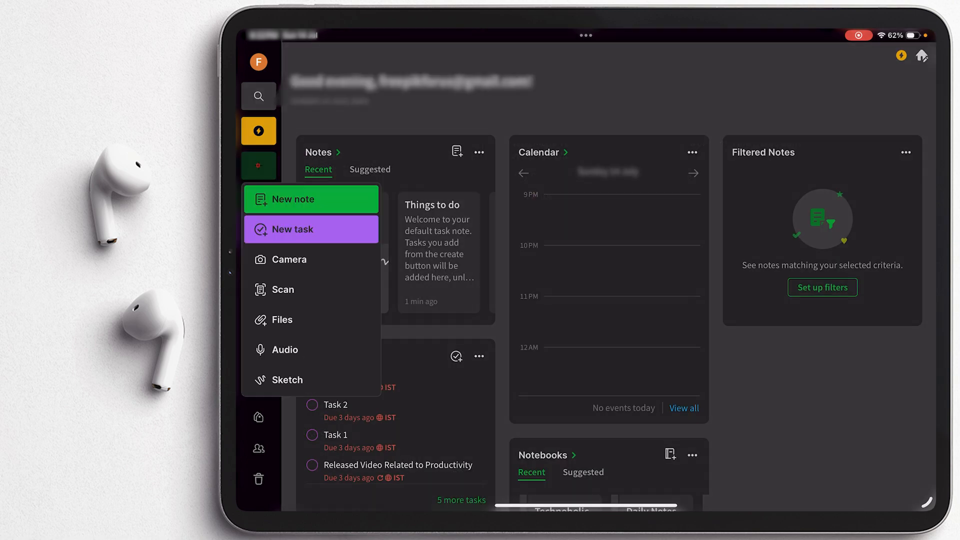
pyautogui.click(294, 199)
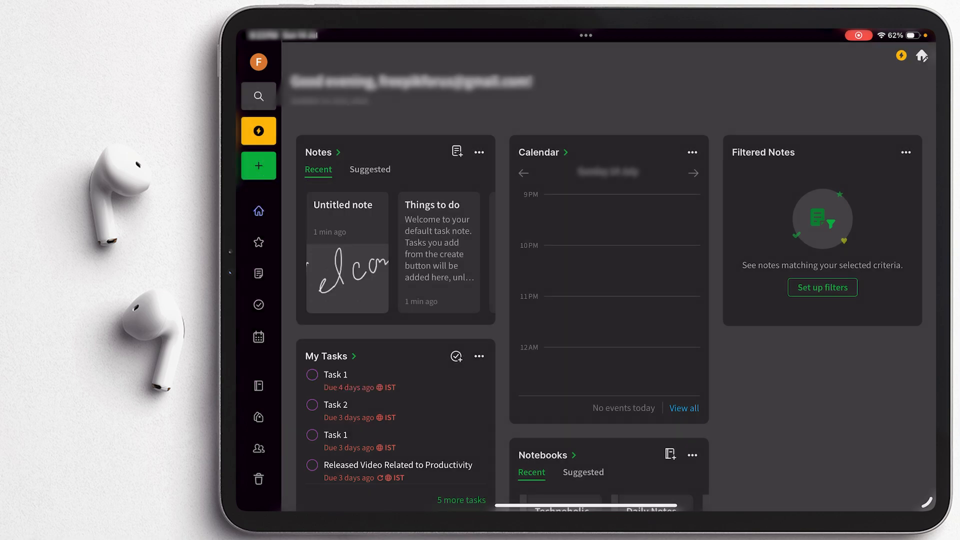
pyautogui.scroll(-3)
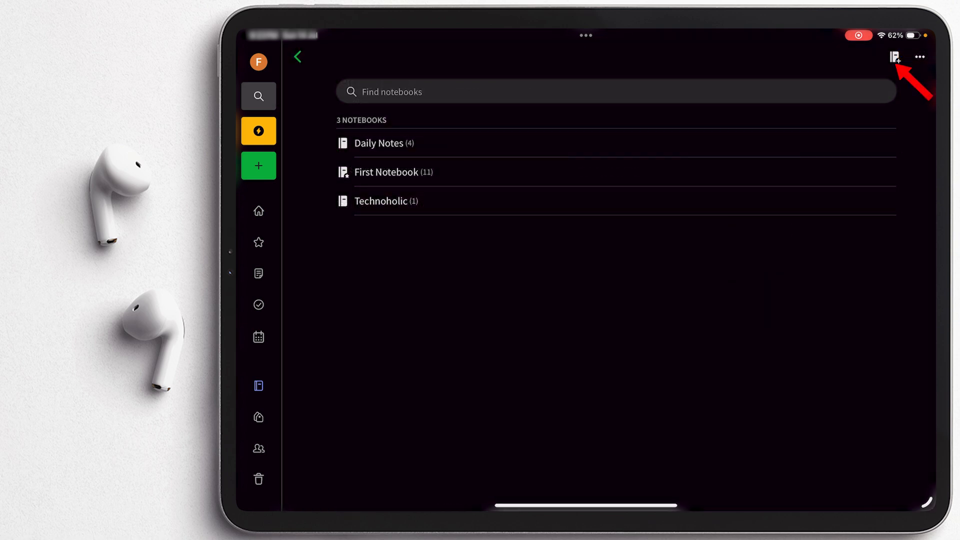
# Step: Create an empty notebook named 'Language' and go back to the Home dashboard
pyautogui.click(894, 57)
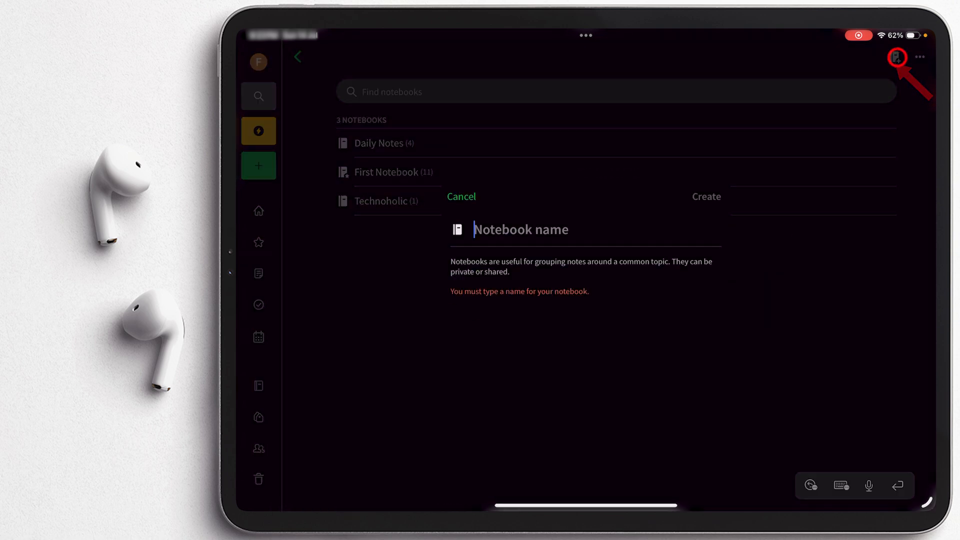
pyautogui.click(520, 229)
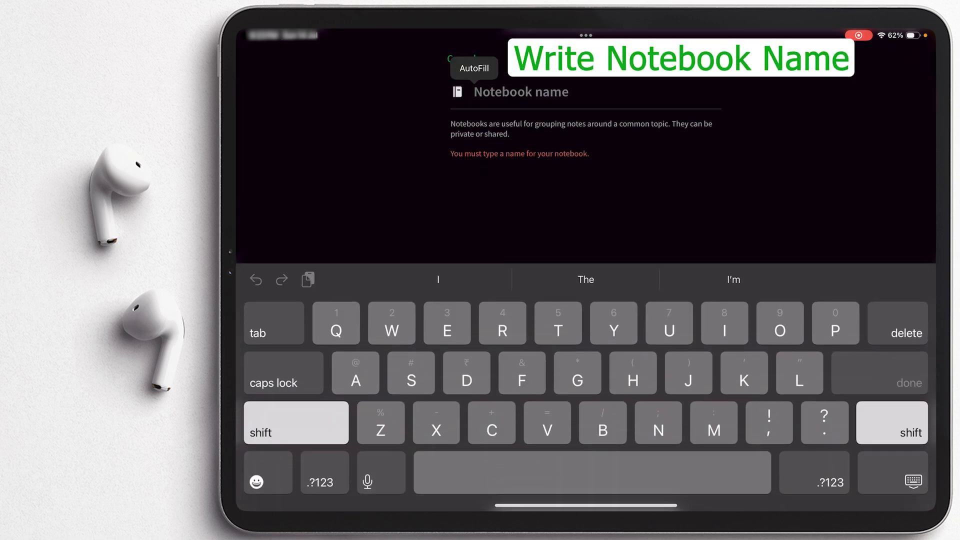
pyautogui.write('M')
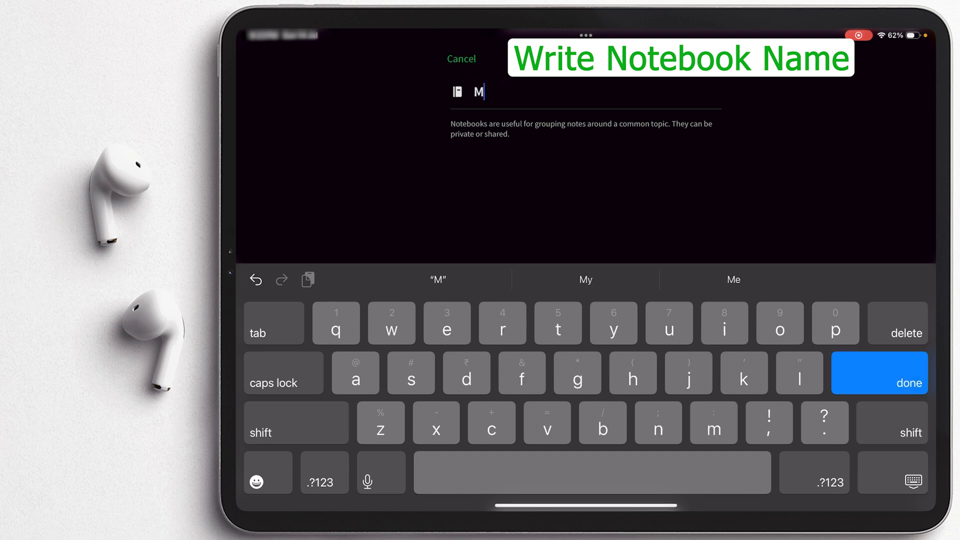
pyautogui.write('Language')
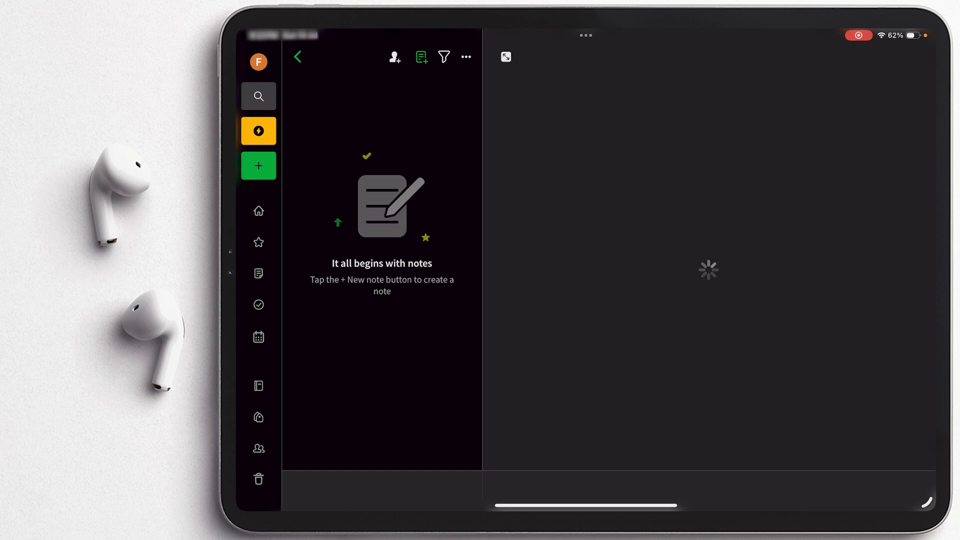
pyautogui.click(258, 166)
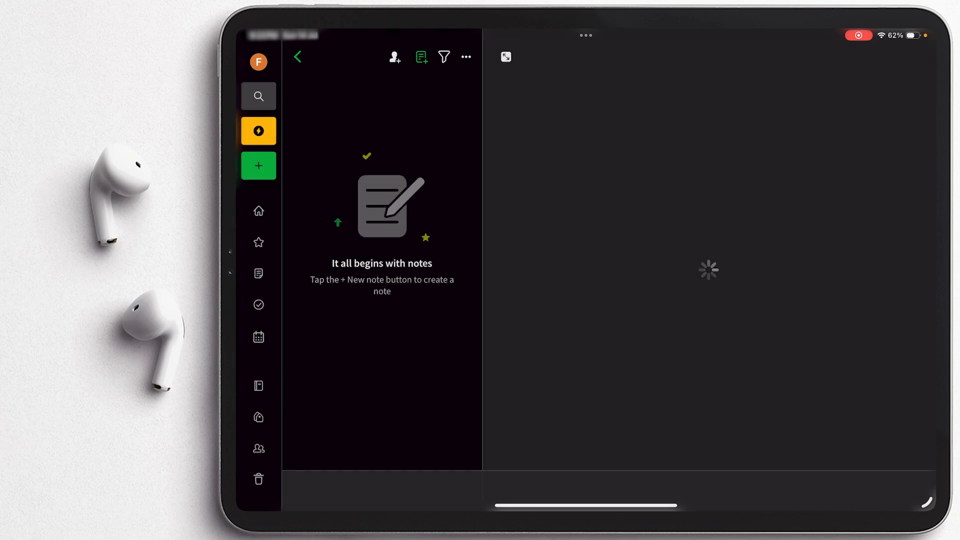
pyautogui.click(258, 304)
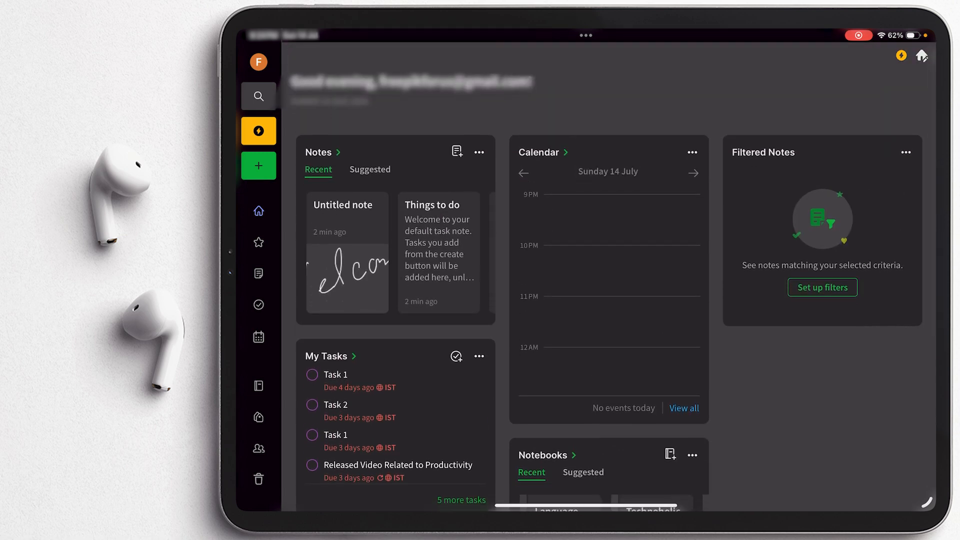
# Step: View the Shortcuts, Tasks, Calendar and Tags sections in turn, then open the profile menu
pyautogui.click(258, 242)
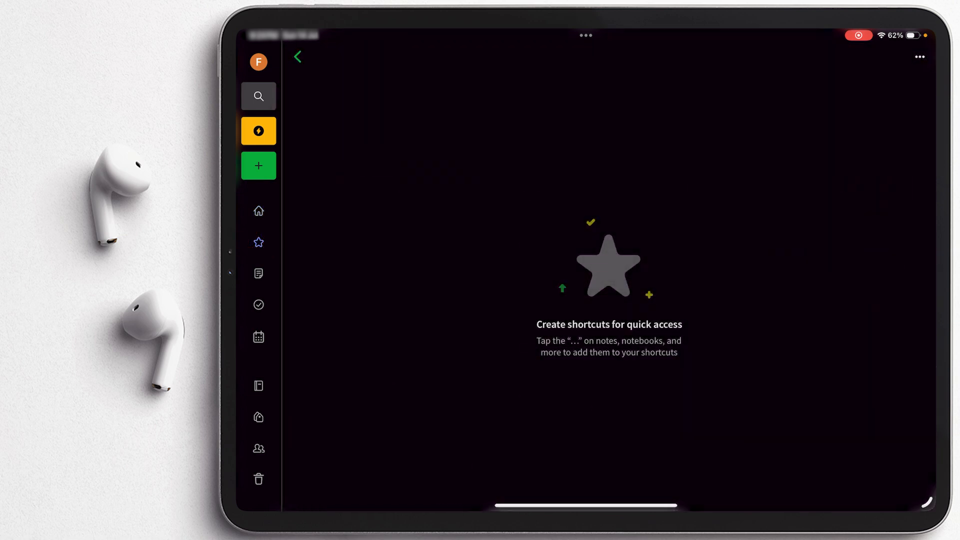
pyautogui.click(258, 273)
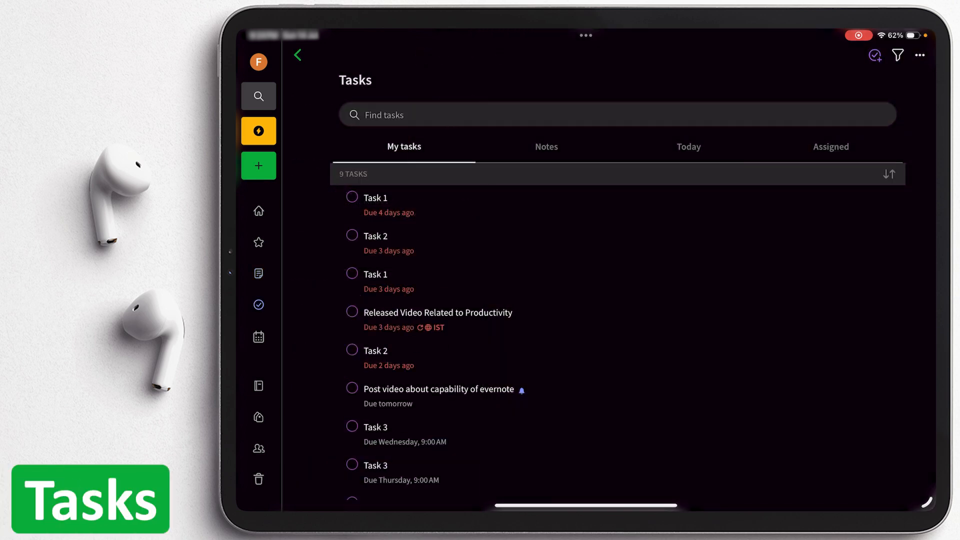
pyautogui.click(258, 337)
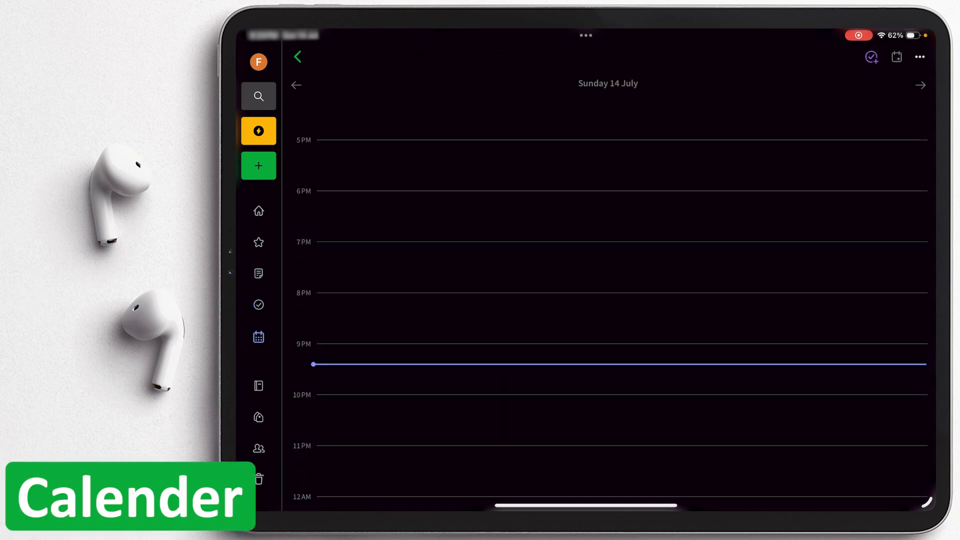
pyautogui.click(258, 417)
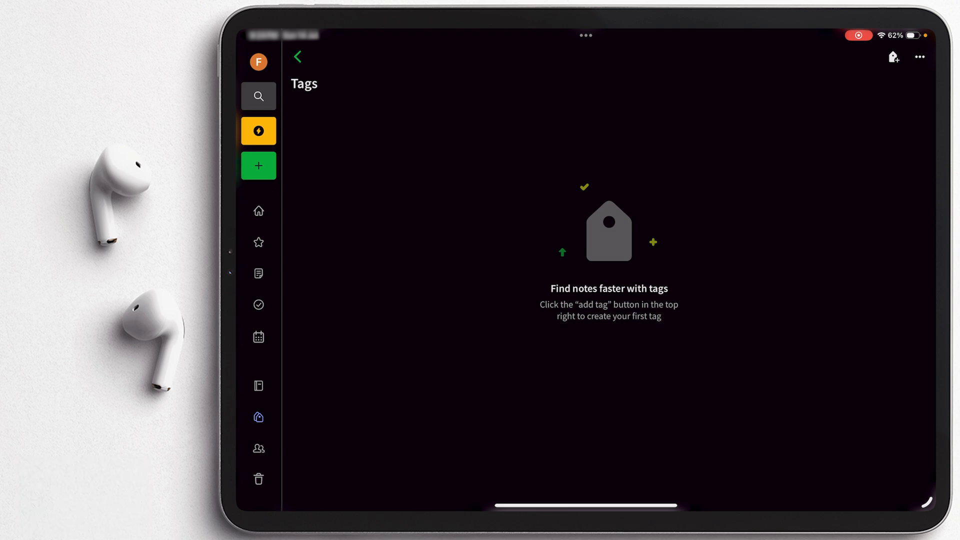
pyautogui.click(258, 60)
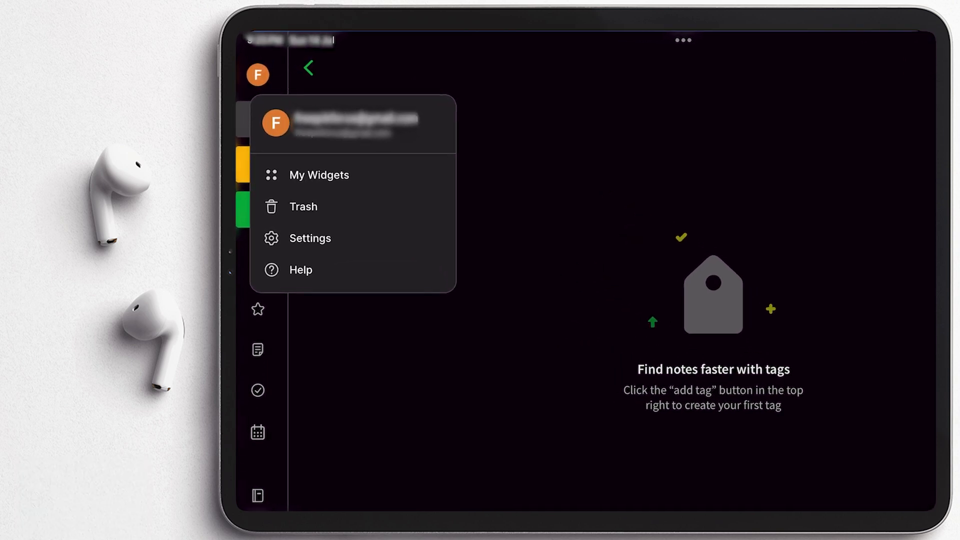
# Step: Open Evernote's settings list, review it, then close it back to the empty Tags page
pyautogui.click(310, 238)
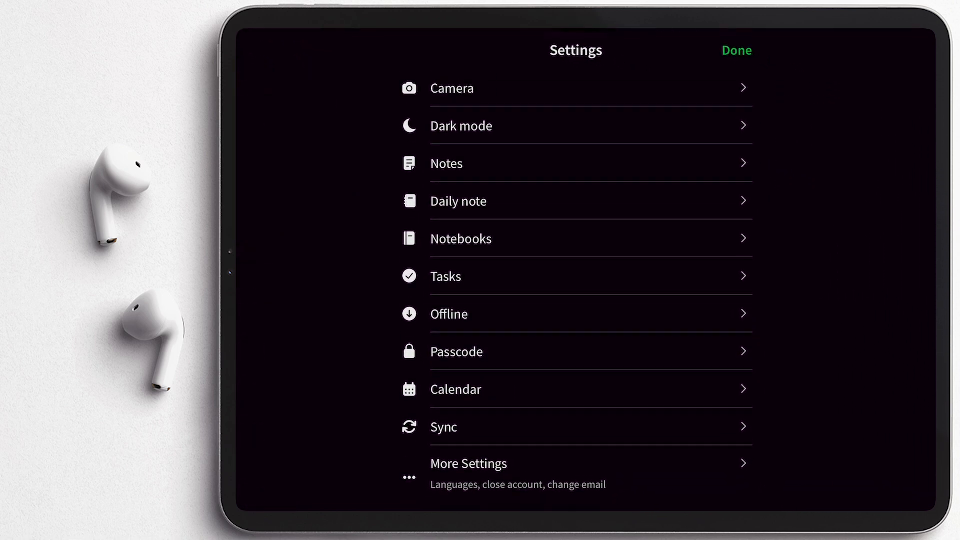
pyautogui.click(575, 426)
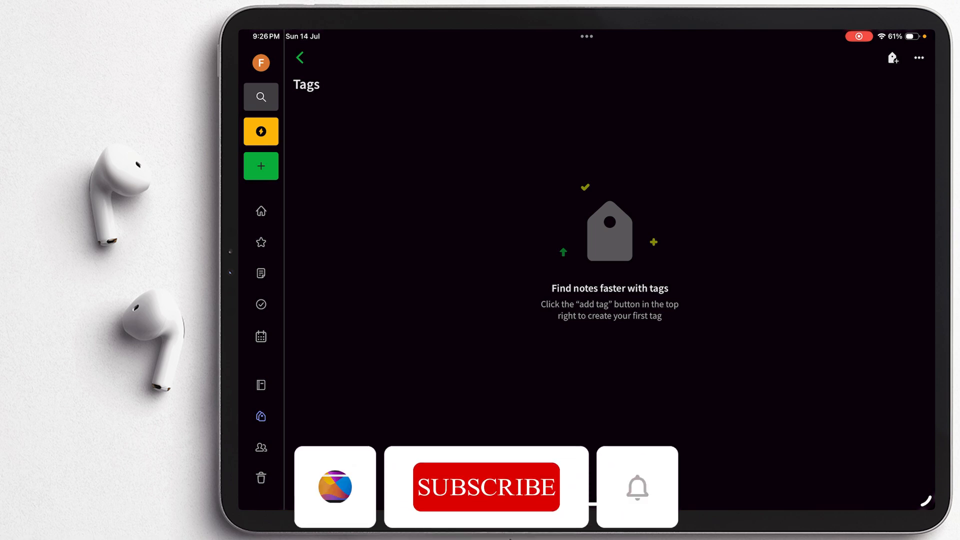
pyautogui.click(485, 487)
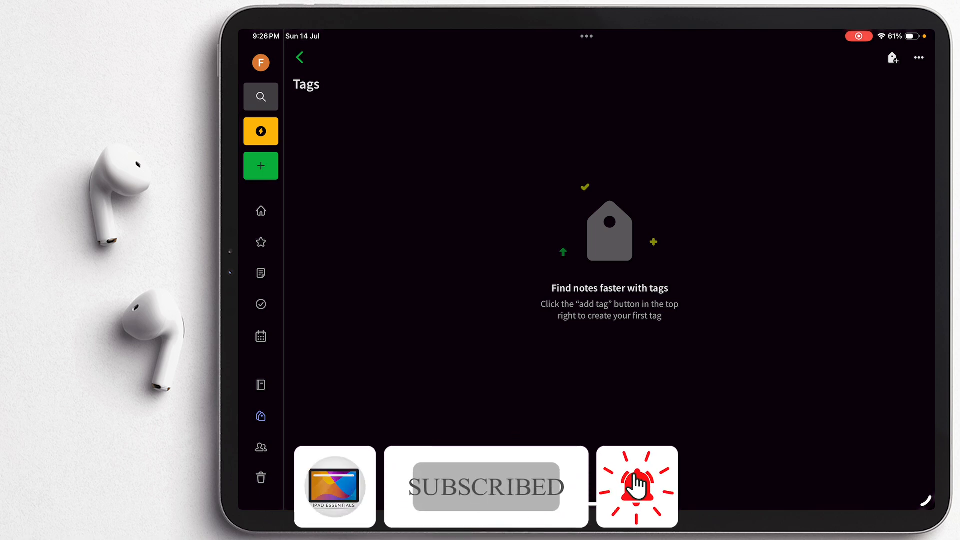